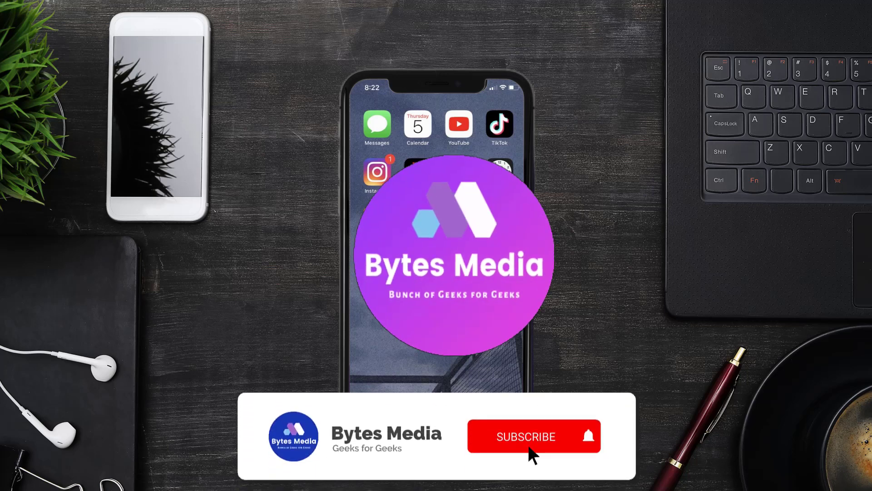
Search the App Store for 'doordash app' and update DoorDash - Food Delivery
{"action": "left_click", "coordinate": [533, 437]}
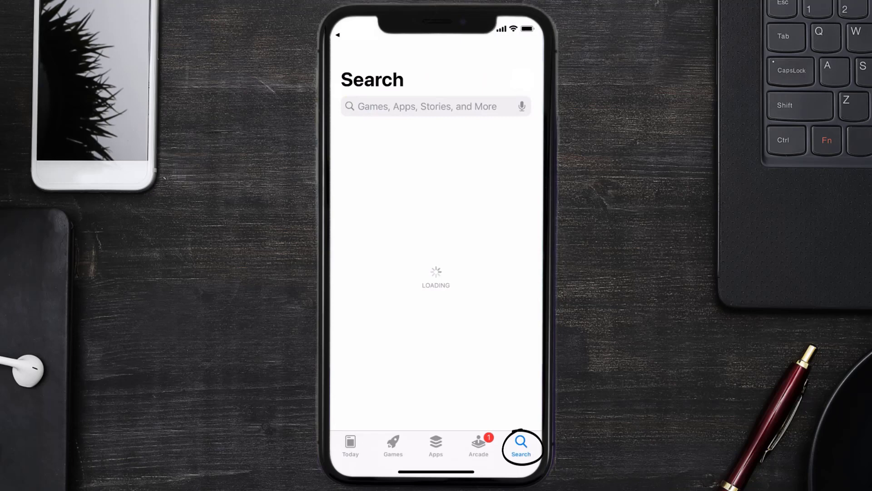
{"action": "type", "text": "doordash app"}
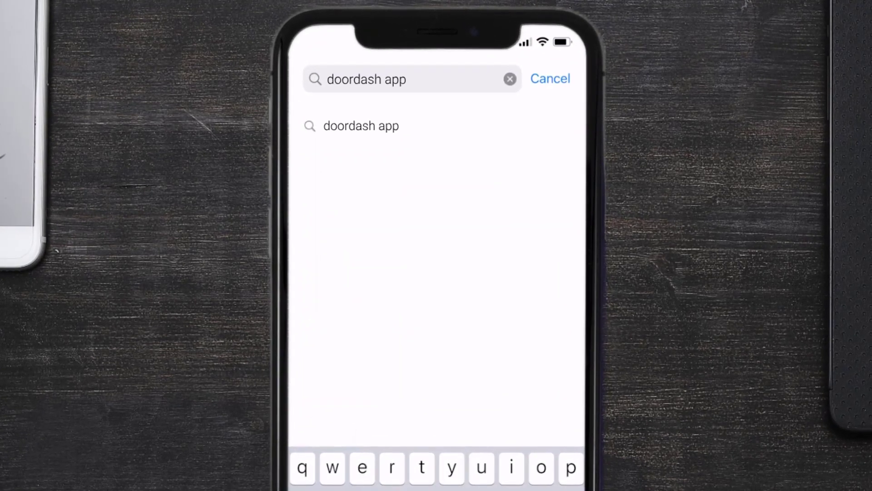
{"action": "left_click", "coordinate": [360, 125]}
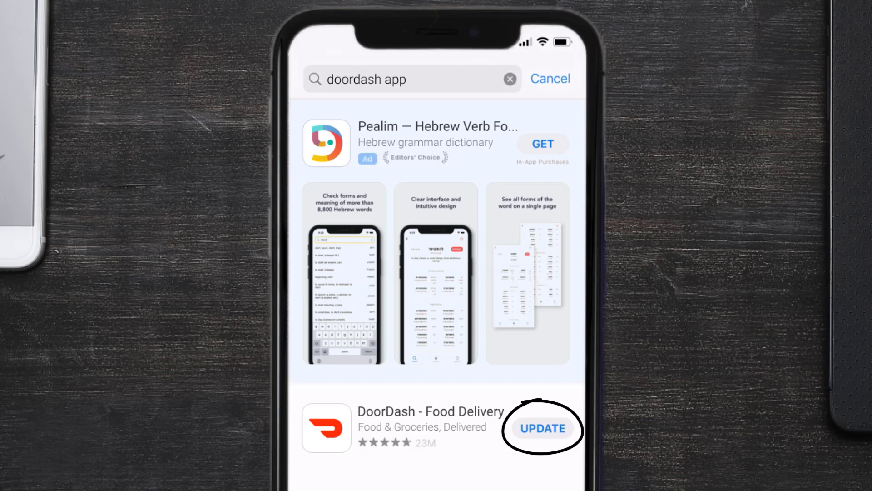
{"action": "left_click", "coordinate": [542, 428]}
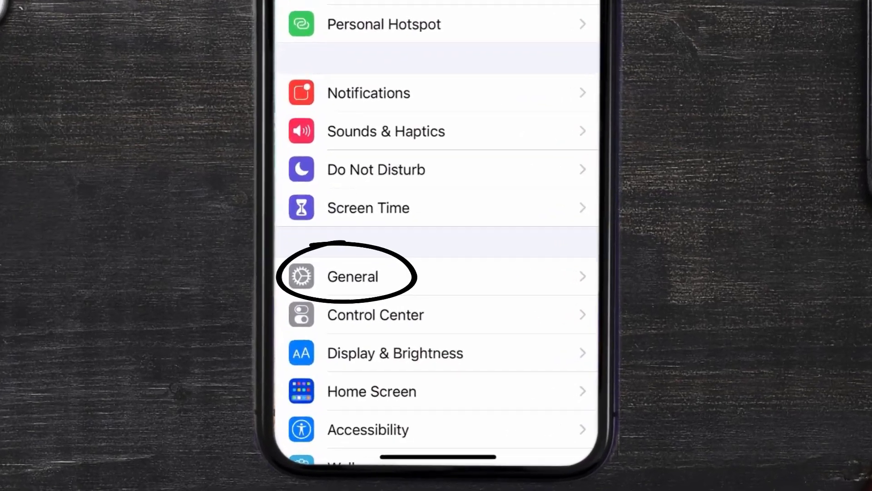
Offload DoorDash via General > iPhone Storage, keeping its 303.4 MB of data, then reinstall it
{"action": "left_click", "coordinate": [353, 277]}
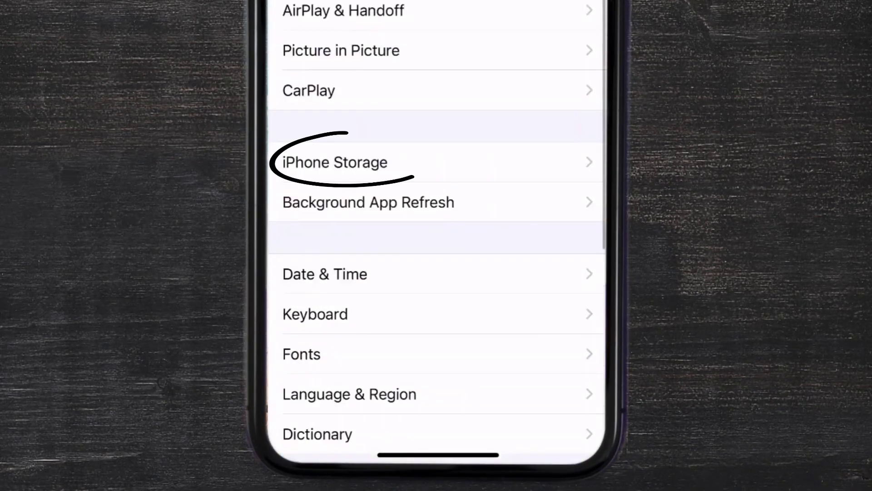
{"action": "left_click", "coordinate": [333, 162]}
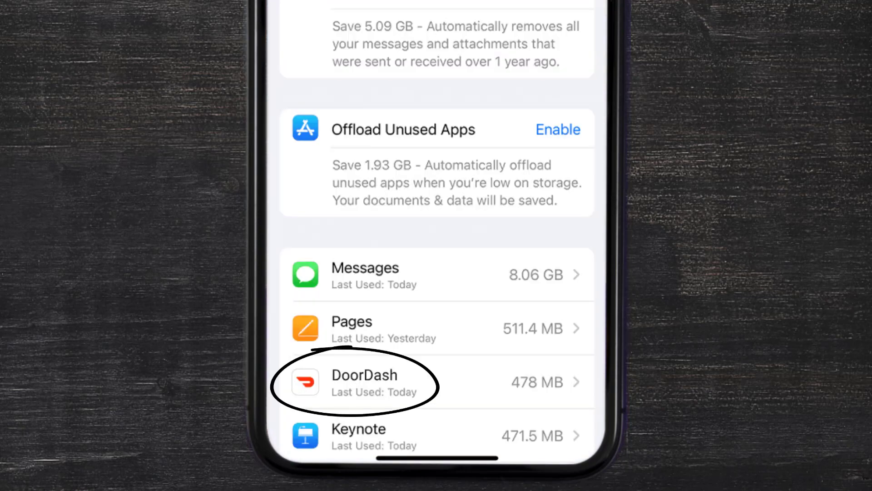
{"action": "left_click", "coordinate": [364, 382]}
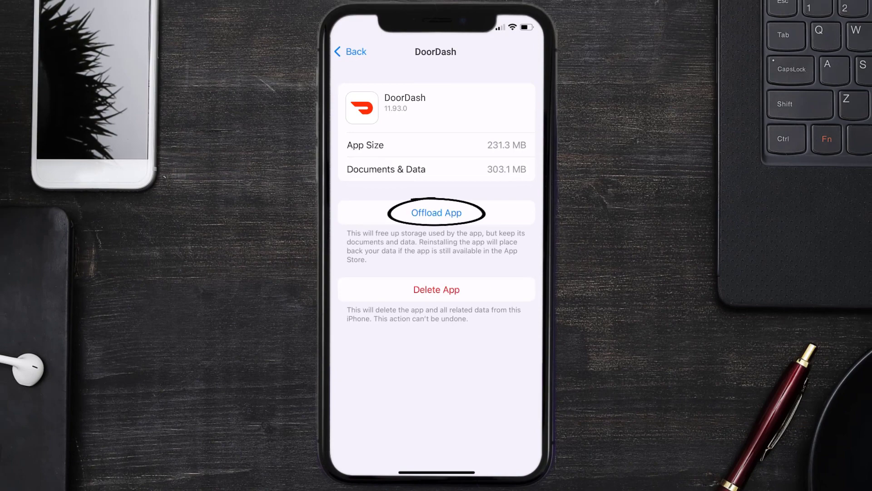
{"action": "left_click", "coordinate": [436, 212]}
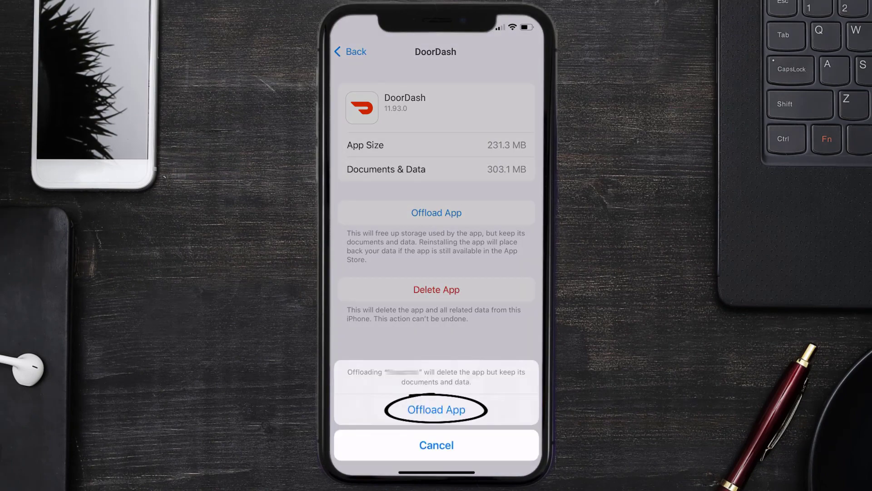
{"action": "left_click", "coordinate": [436, 409]}
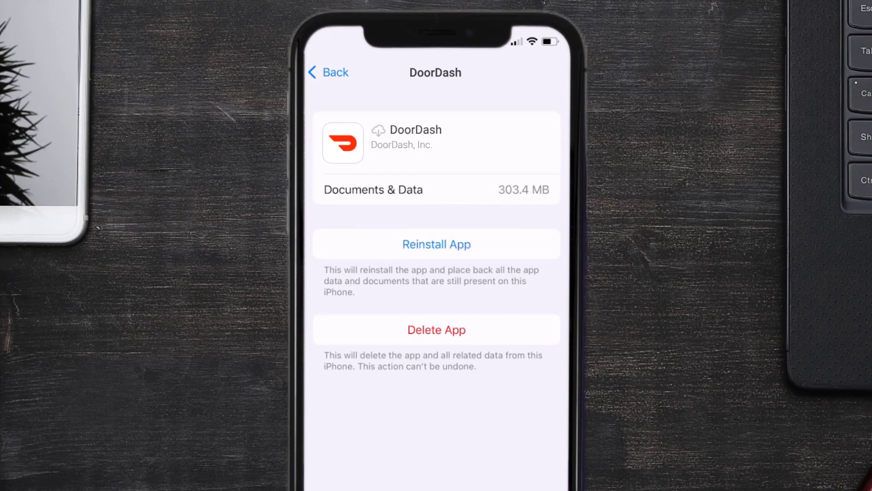
{"action": "left_click", "coordinate": [436, 243]}
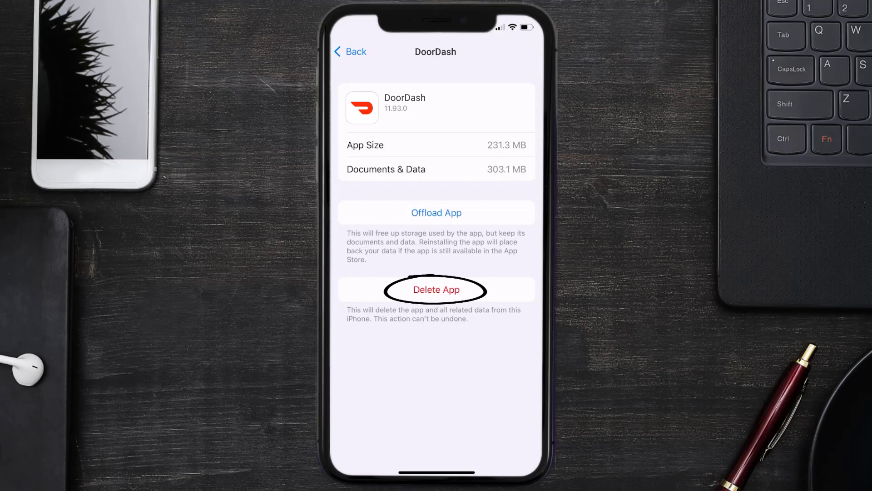
Delete DoorDash and all its data from its iPhone Storage page
{"action": "left_click", "coordinate": [436, 289]}
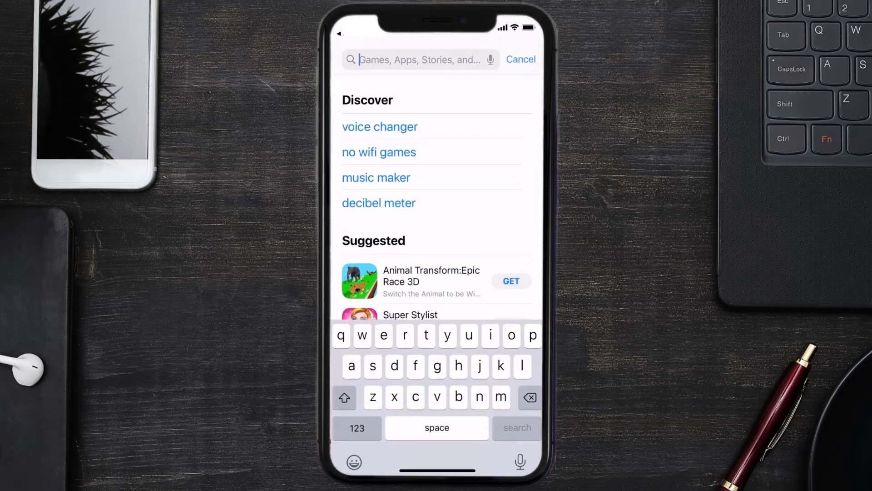
Search 'doordash app', download DoorDash - Food Delivery again, and launch it
{"action": "type", "text": "doordash app"}
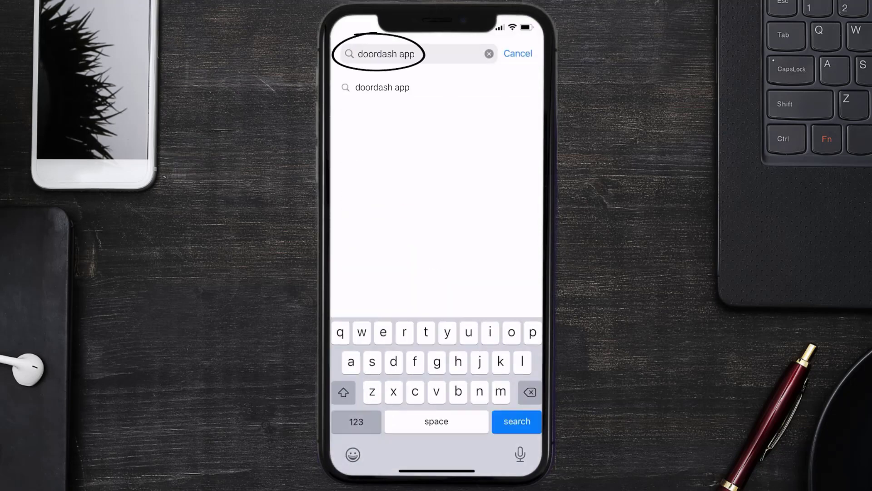
{"action": "left_click", "coordinate": [516, 421]}
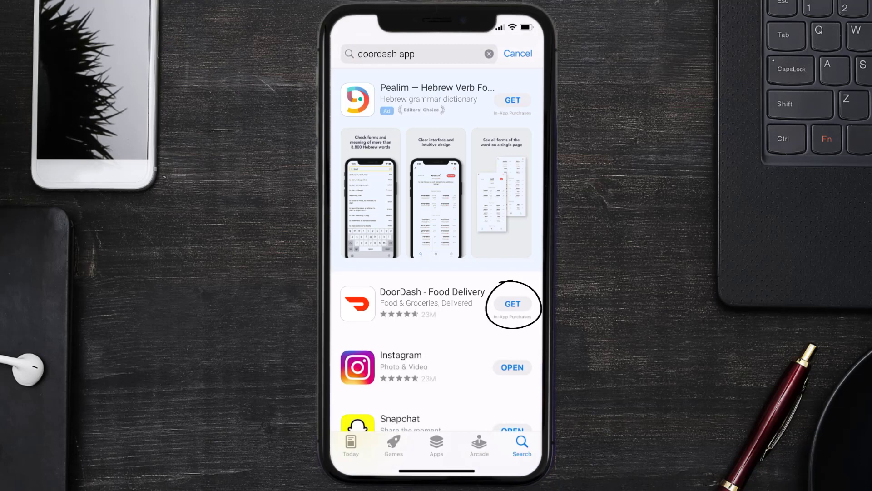
{"action": "left_click", "coordinate": [512, 303]}
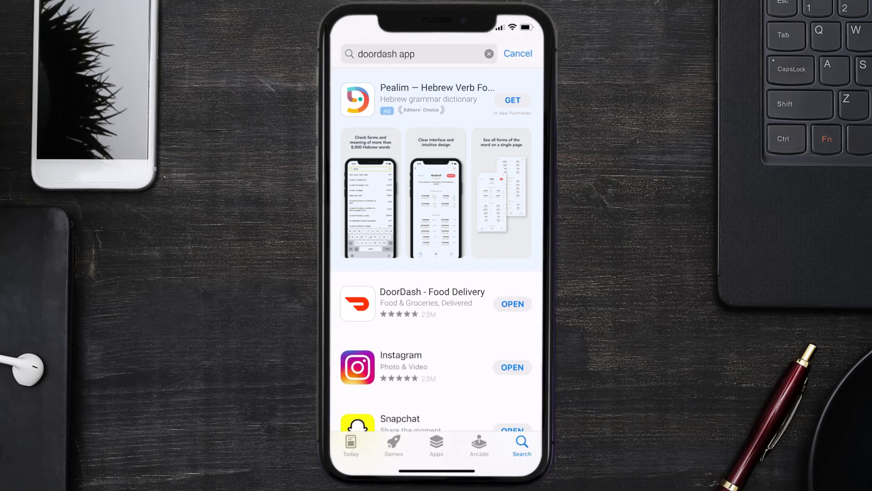
{"action": "left_click", "coordinate": [511, 303]}
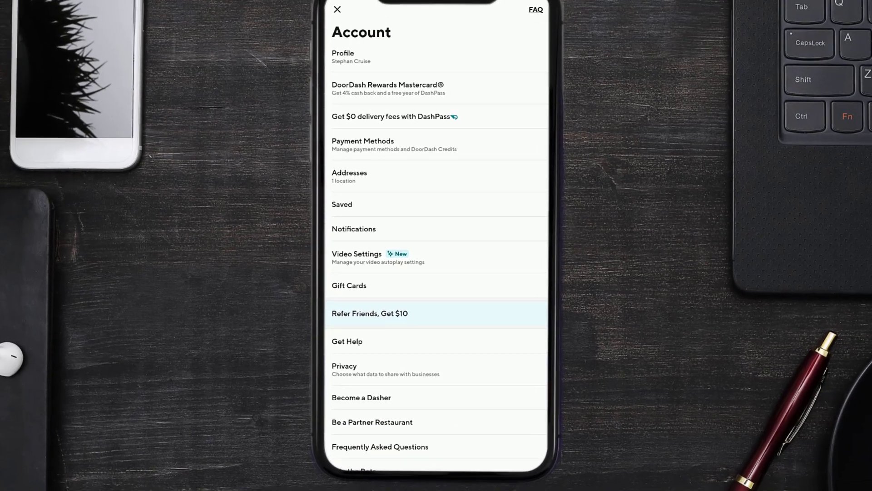
Scroll the Account tab and open Frequently Asked Questions to reach DoorDash Support
{"action": "scroll", "scroll_direction": "down", "scroll_amount": 3}
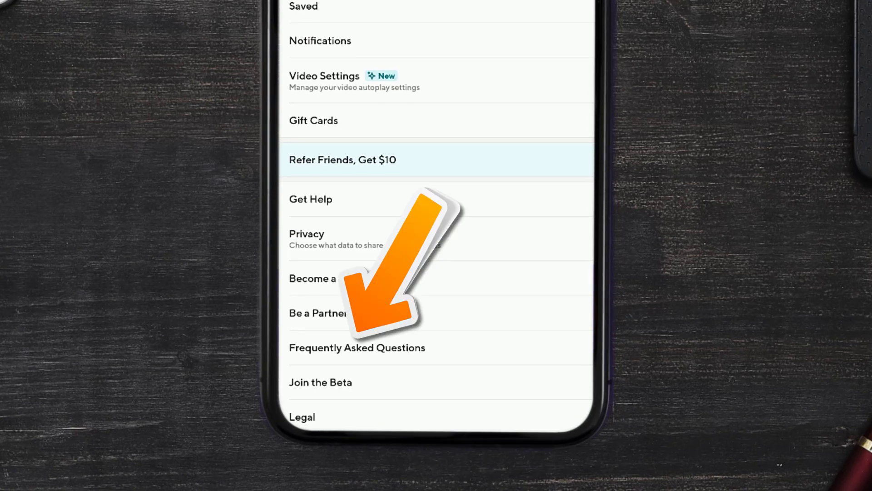
{"action": "left_click", "coordinate": [310, 199]}
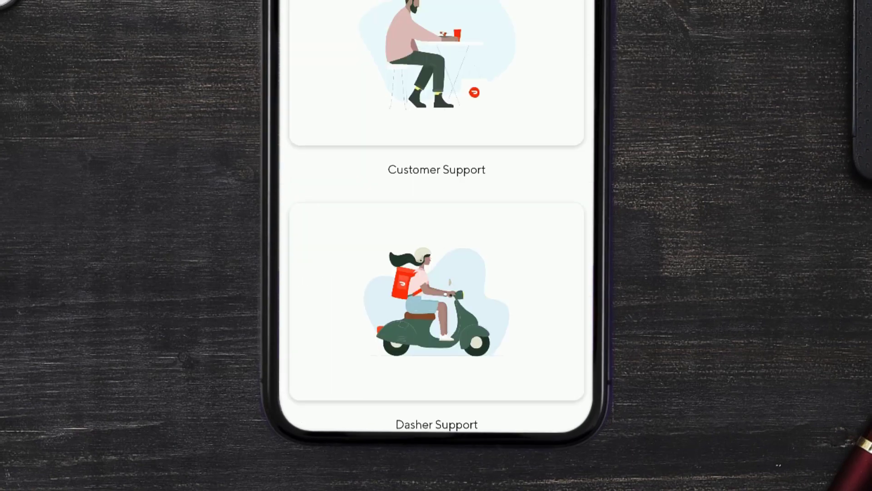
{"action": "scroll", "scroll_direction": "up", "scroll_amount": 3}
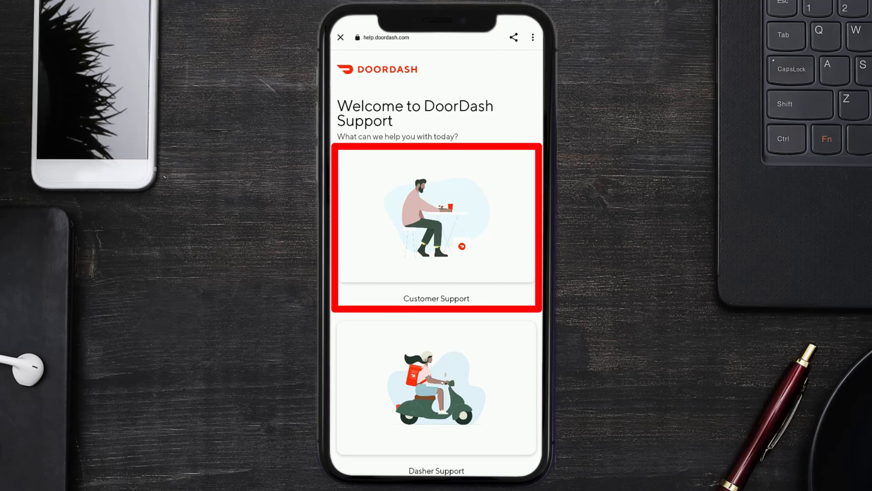
Choose Customer Support chat and sign in with the account email and verification code
{"action": "left_click", "coordinate": [436, 227]}
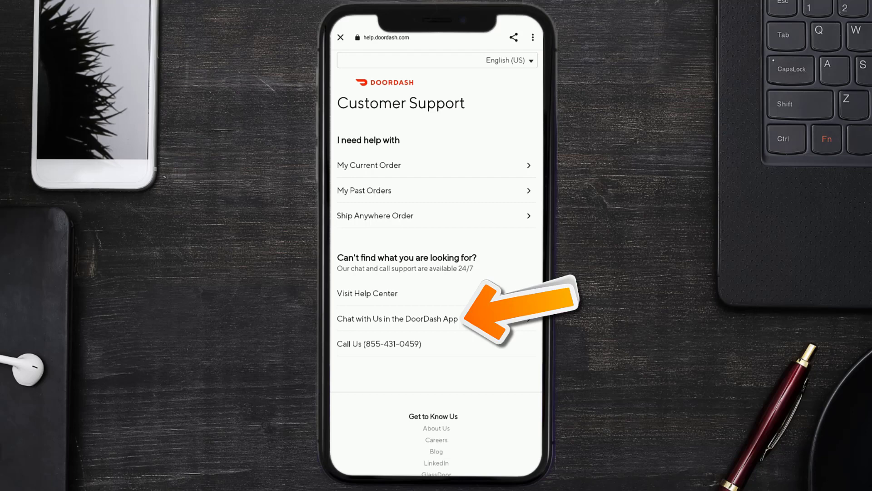
{"action": "left_click", "coordinate": [396, 319]}
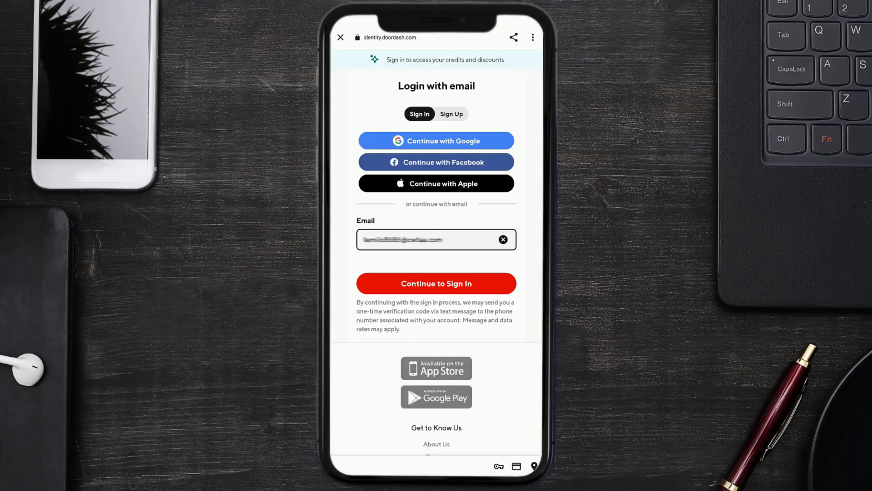
{"action": "left_click", "coordinate": [436, 283]}
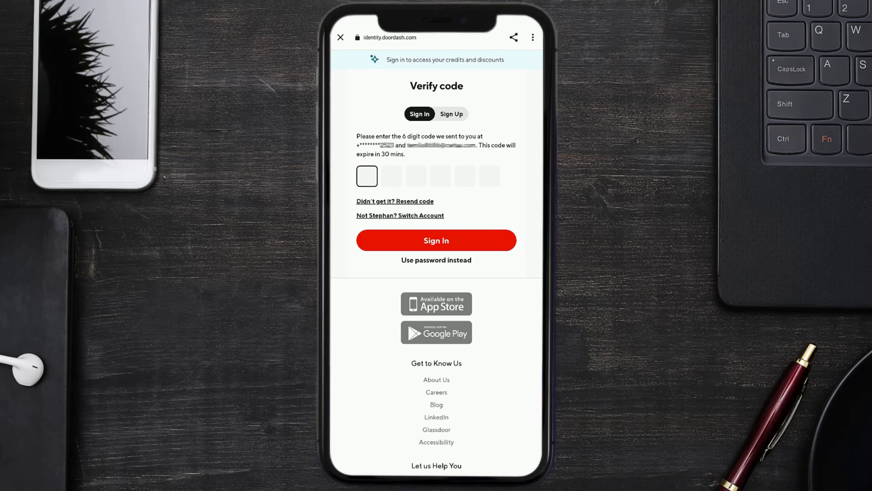
{"action": "left_click", "coordinate": [436, 240]}
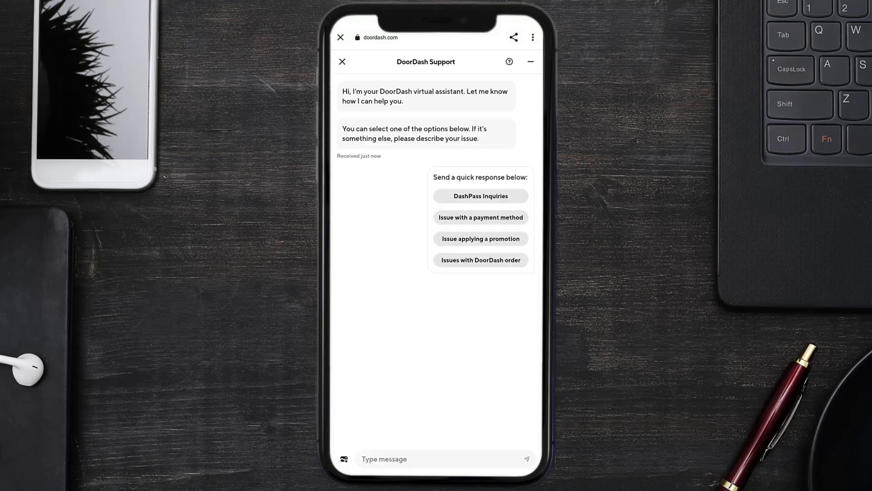
Report 'Issue with a payment method' and send a request to remove the old credit card
{"action": "left_click", "coordinate": [480, 217]}
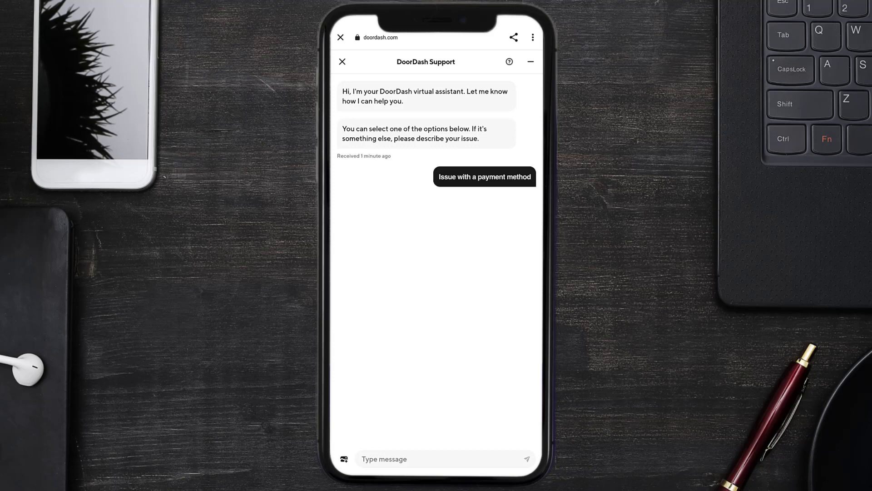
{"action": "left_click", "coordinate": [484, 176]}
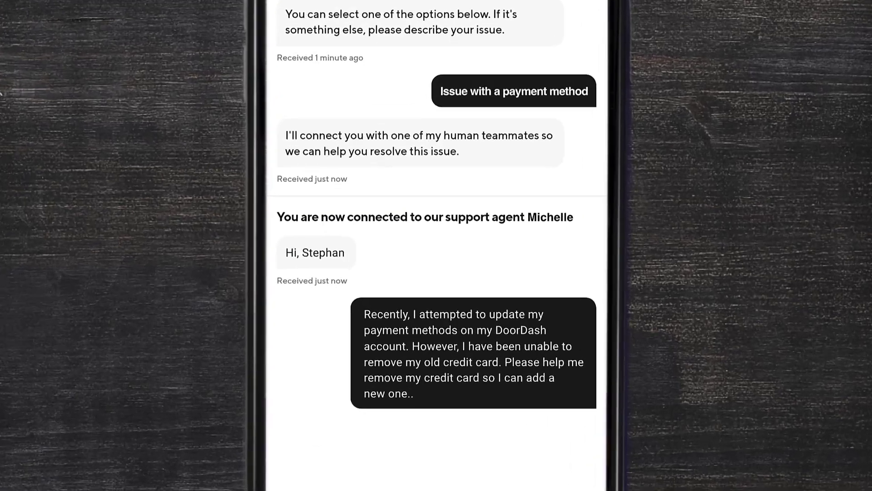
{"action": "scroll", "scroll_direction": "up", "scroll_amount": 3}
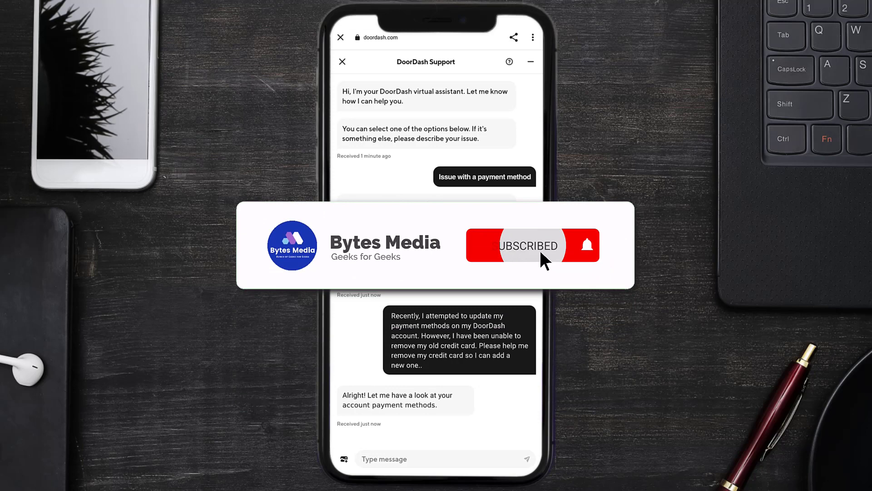
{"action": "left_click", "coordinate": [531, 245]}
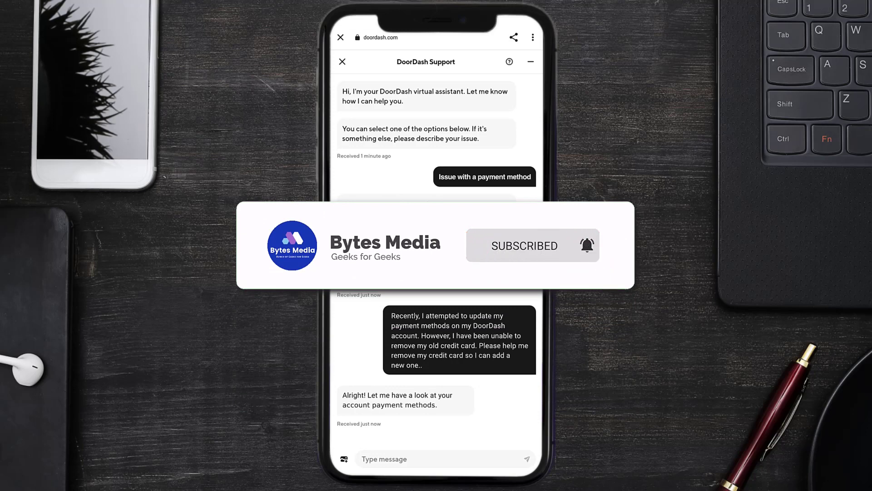